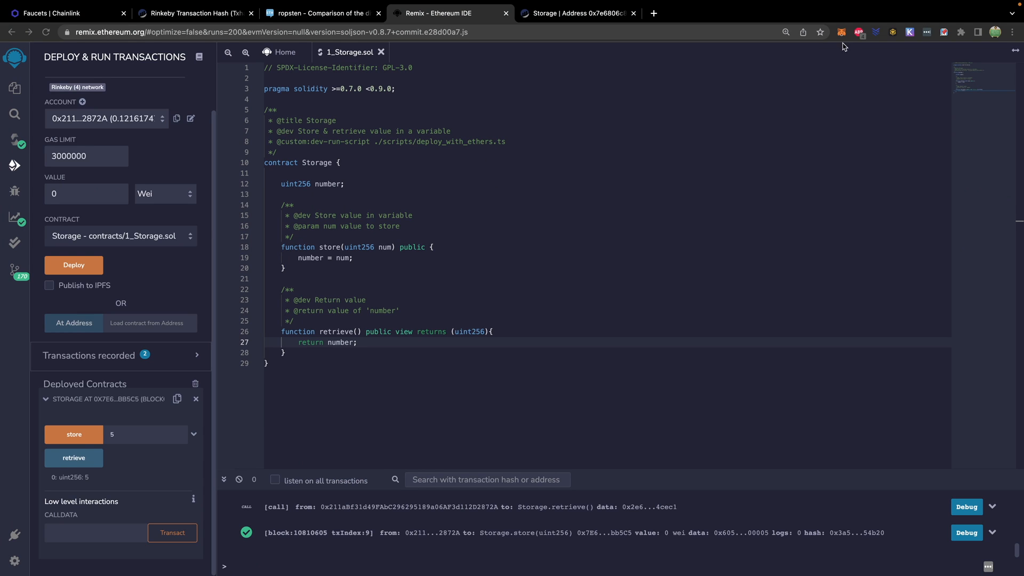
mouse_move(829, 99)
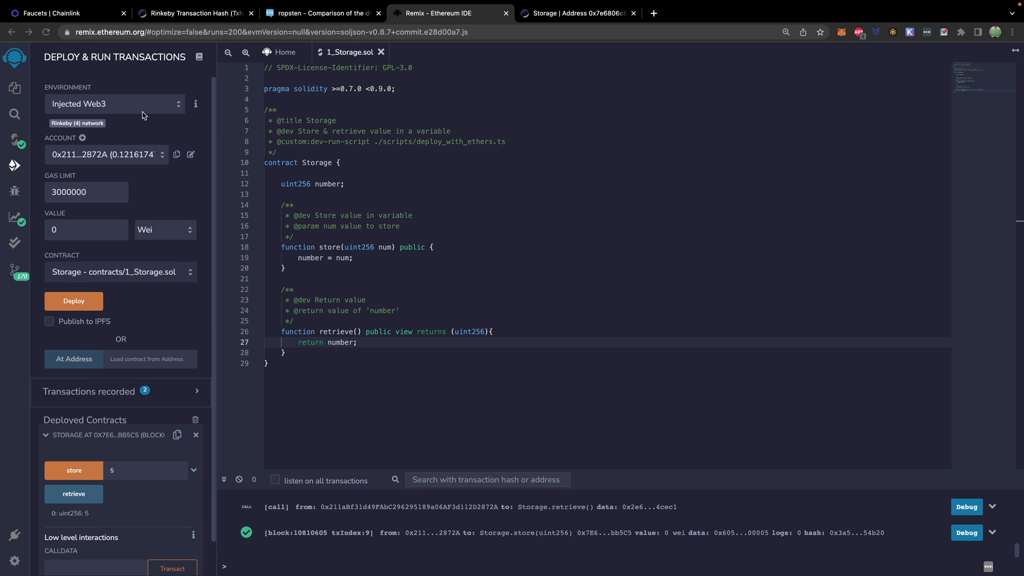
Show the Environment list in Deploy & Run Transactions for the Storage contract.
left_click(114, 104)
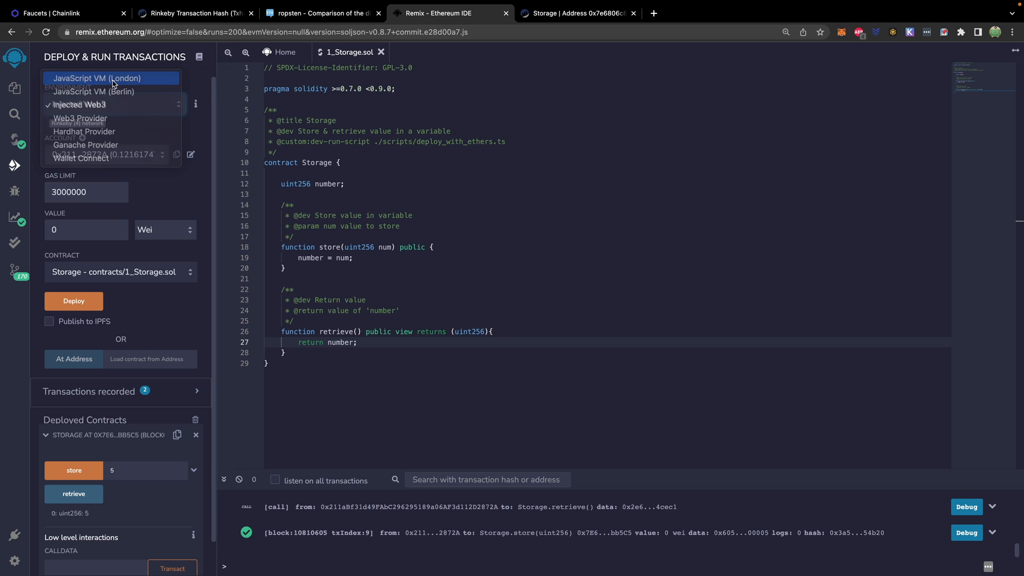
Use JavaScript VM (London) with its first 100-ether test account selected.
left_click(97, 78)
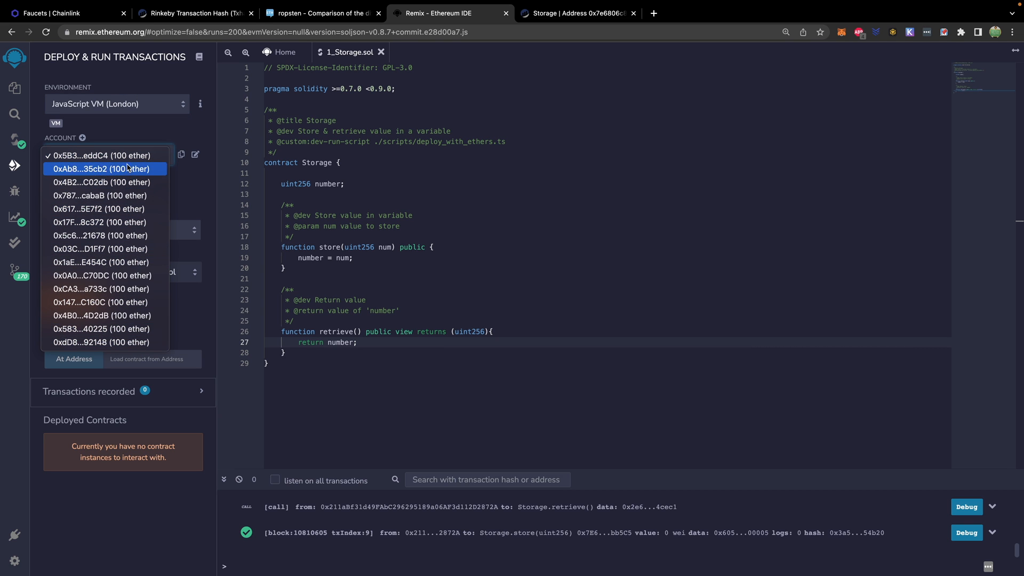
mouse_move(177, 142)
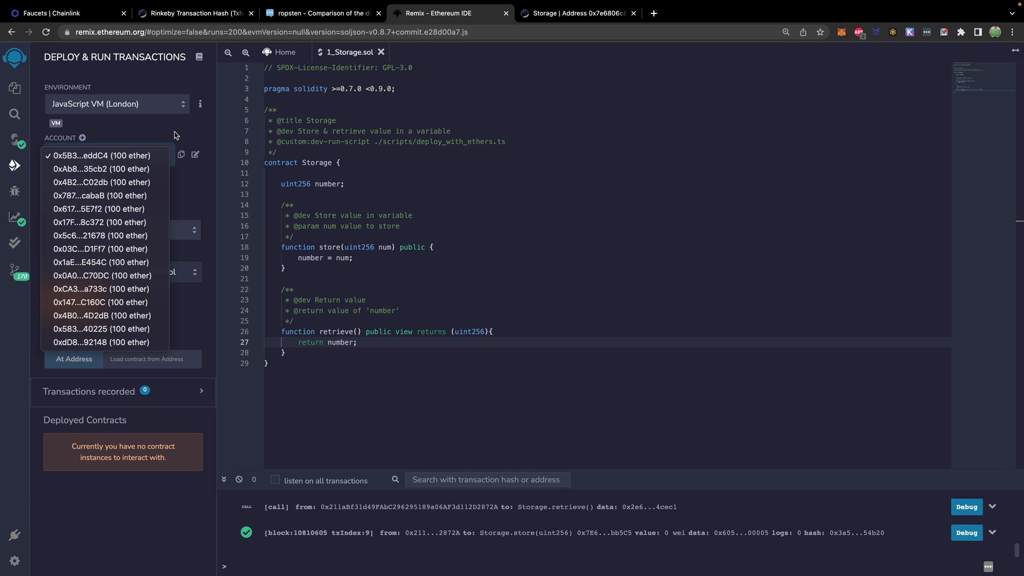
mouse_move(841, 42)
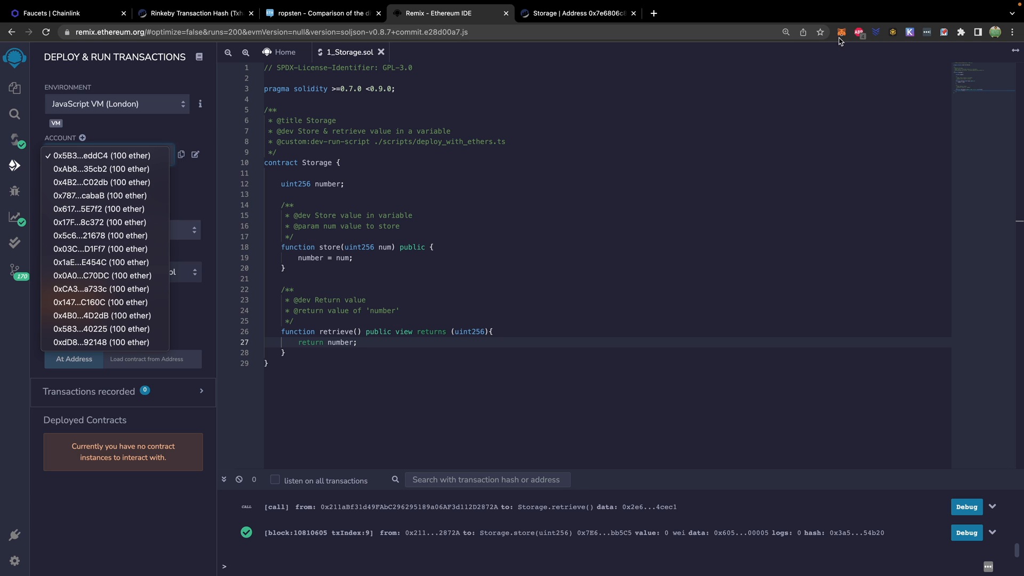
mouse_move(348, 122)
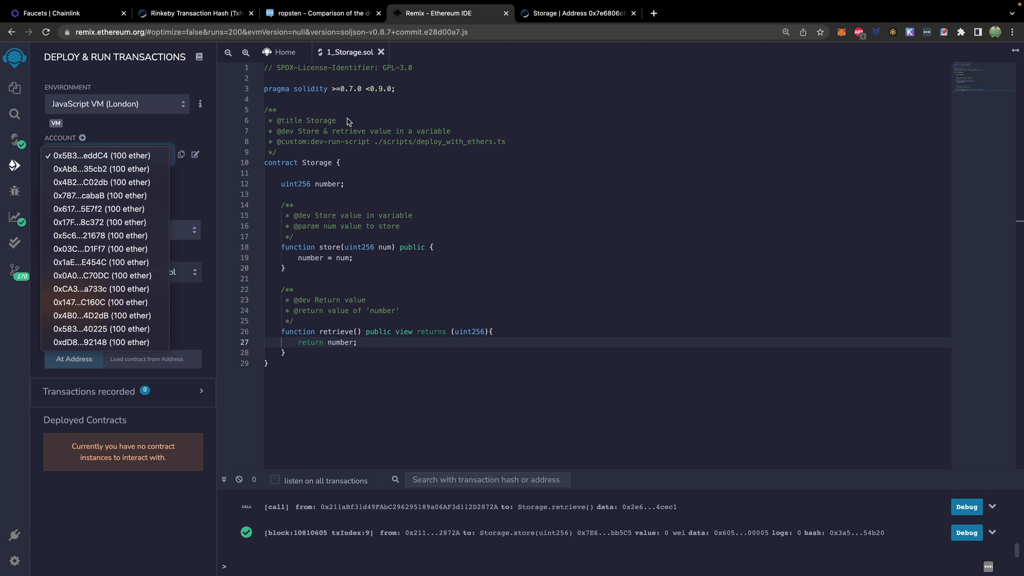
mouse_move(851, 49)
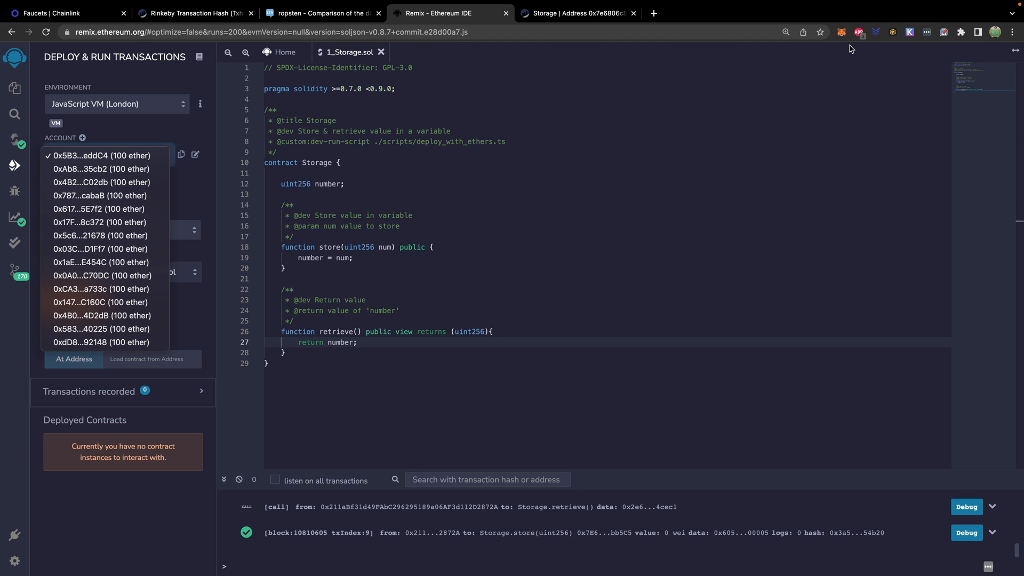
mouse_move(817, 58)
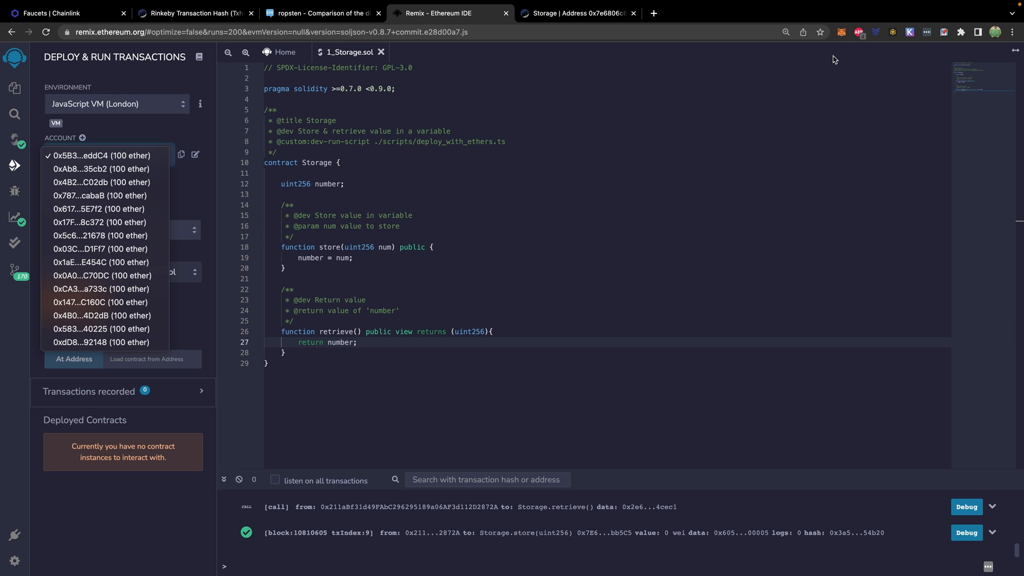
mouse_move(138, 149)
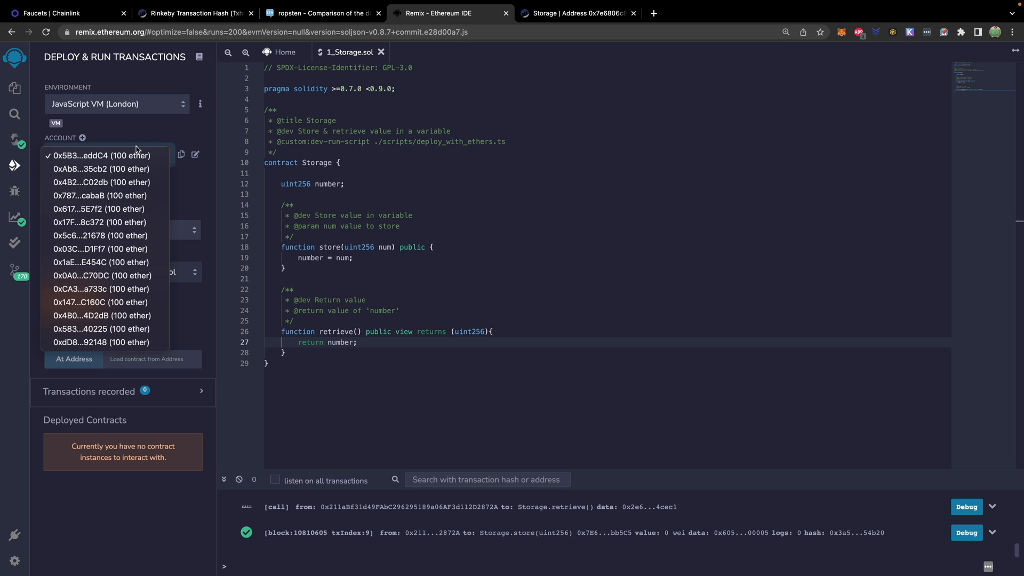
mouse_move(225, 137)
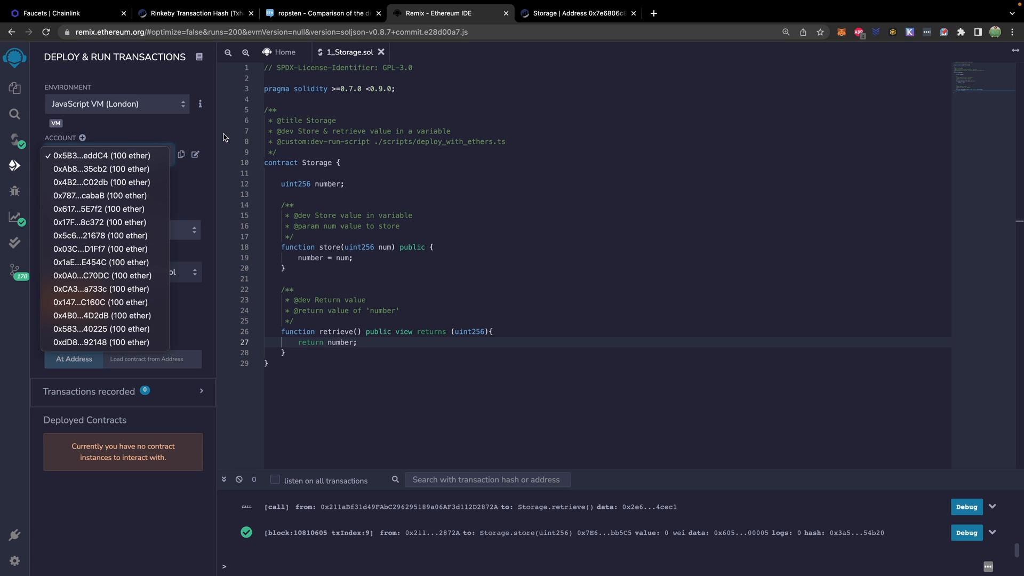
left_click(109, 154)
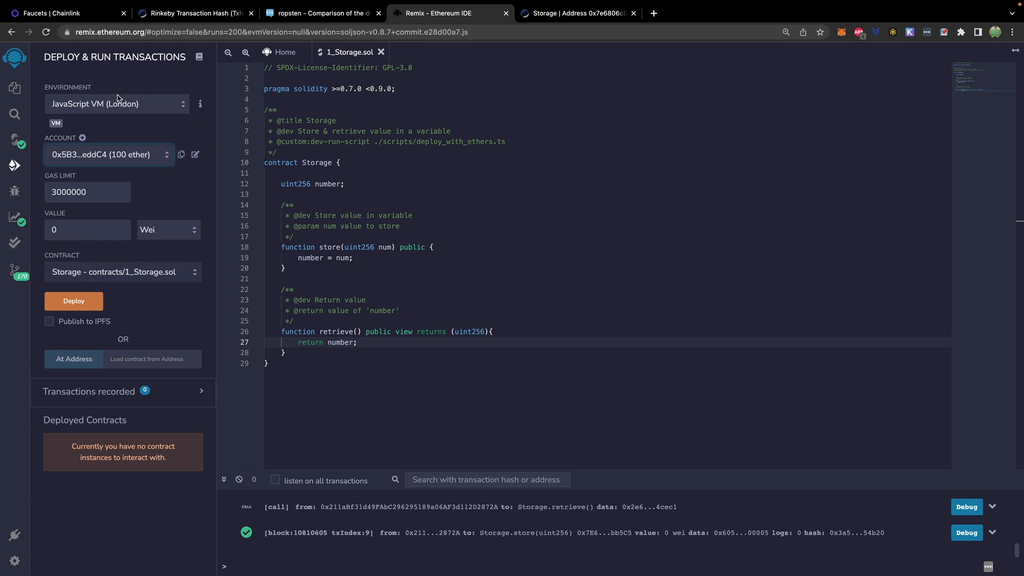
mouse_move(111, 152)
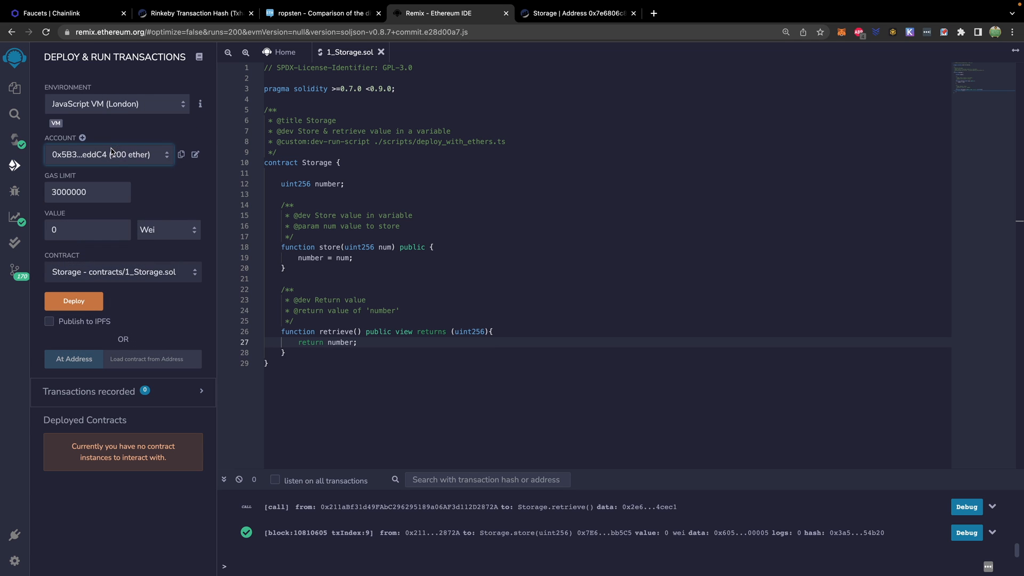
Deploy three Storage contract instances on the JavaScript VM.
left_click(74, 300)
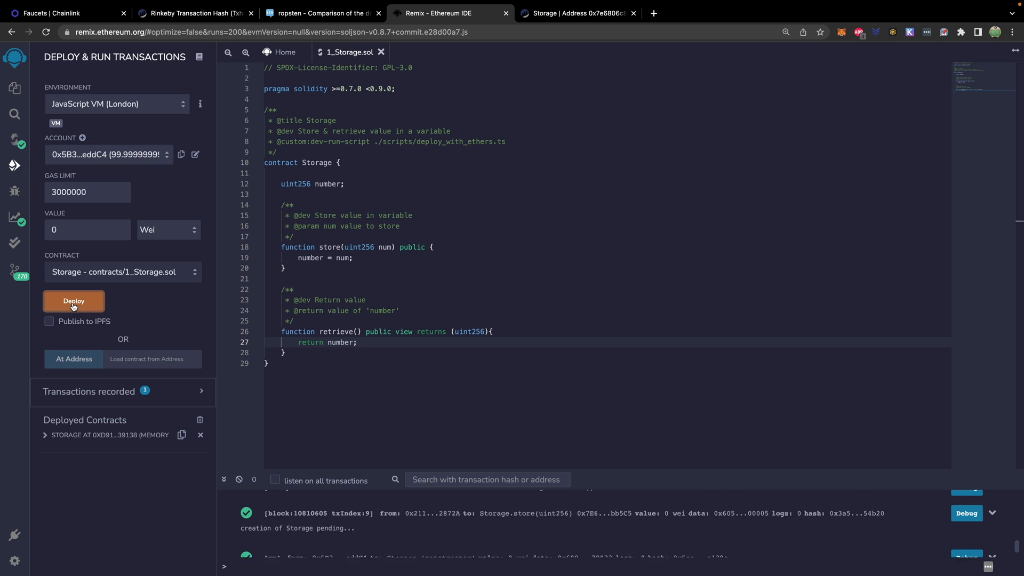
left_click(74, 301)
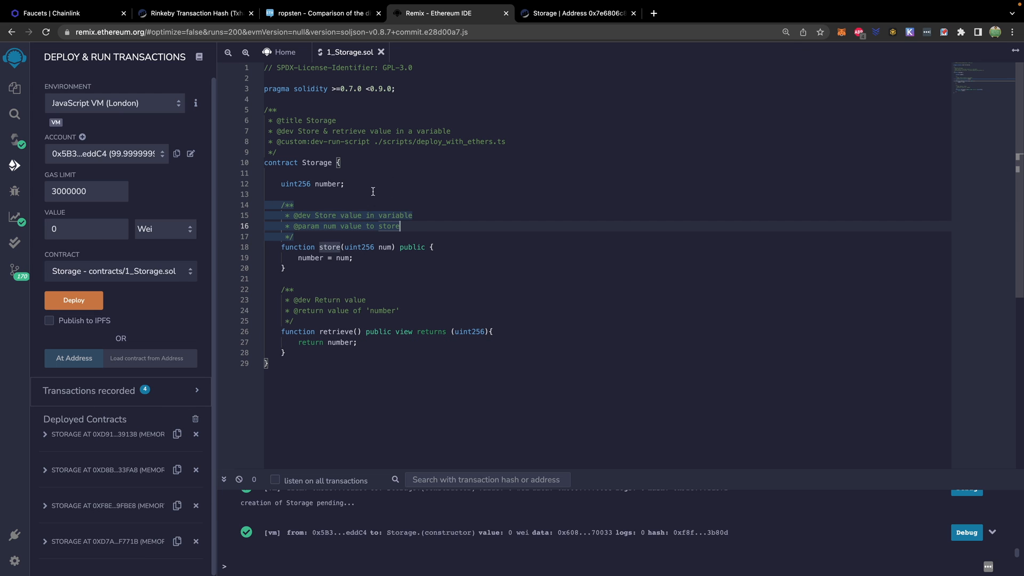
left_click(245, 52)
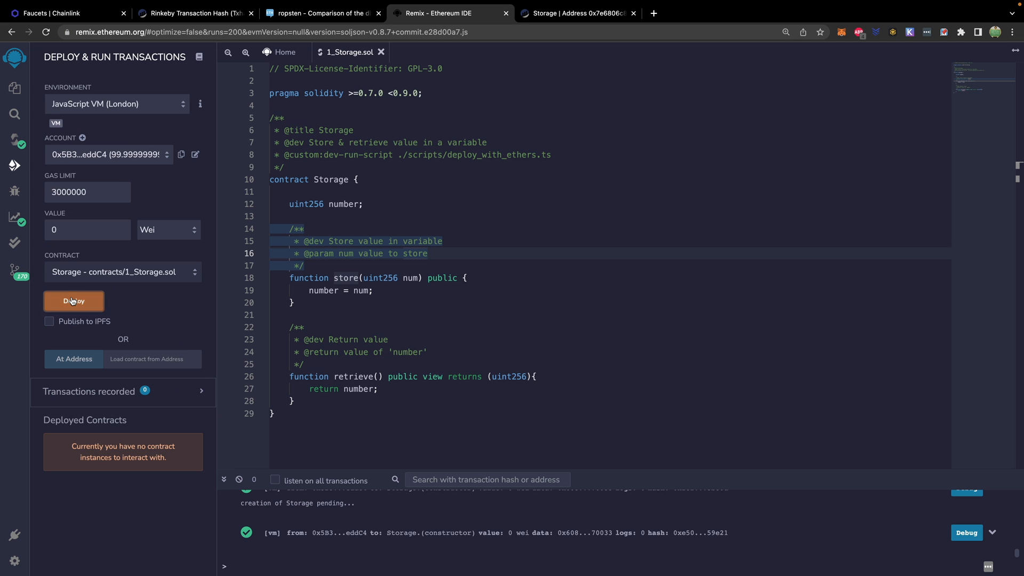
left_click(73, 300)
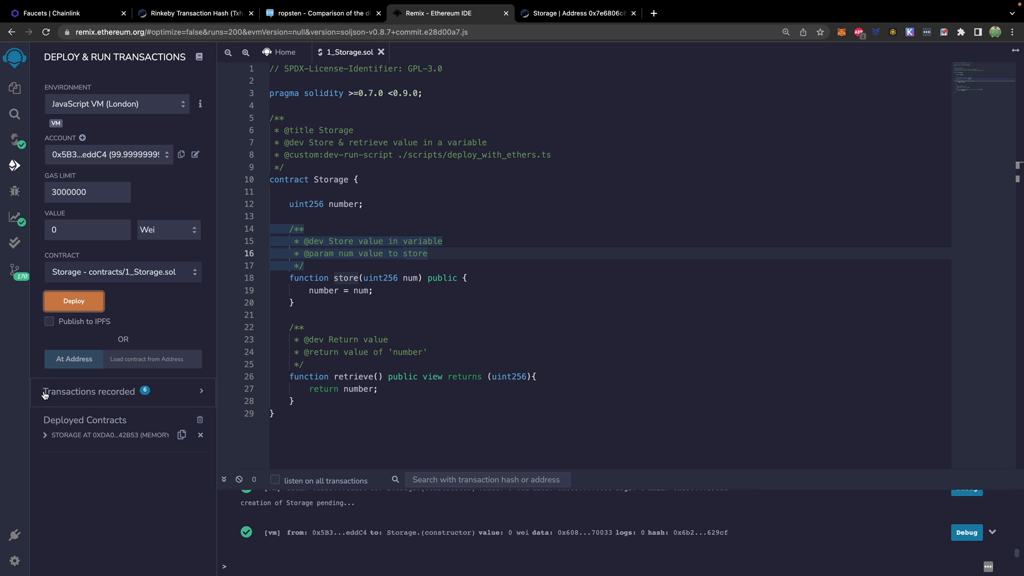
Switch the environment back to Injected Web3 with the Rinkeby wallet account.
left_click(116, 103)
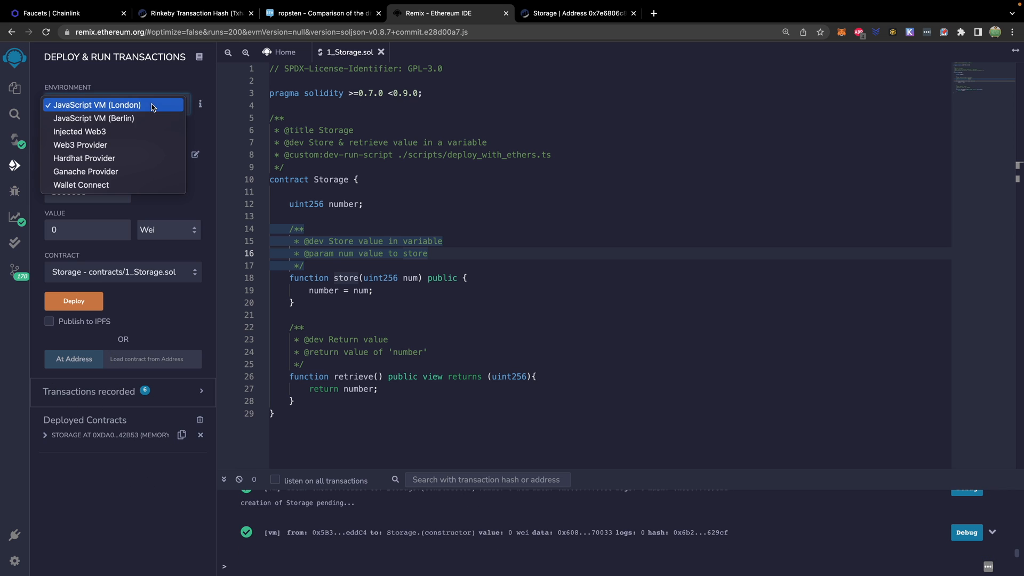
left_click(80, 131)
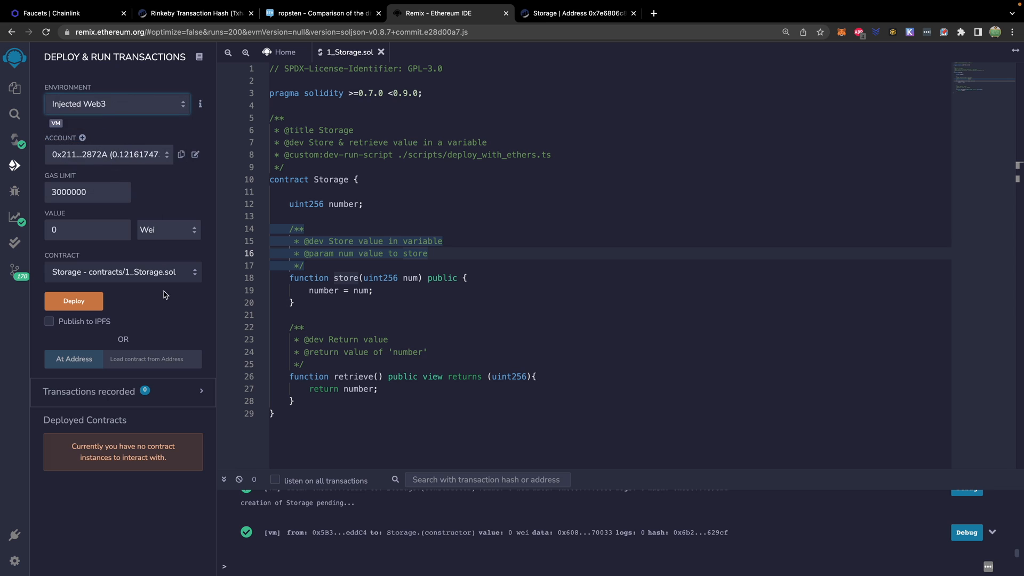
Deploy Storage on Rinkeby, confirming the deployment gas fee in MetaMask.
left_click(74, 301)
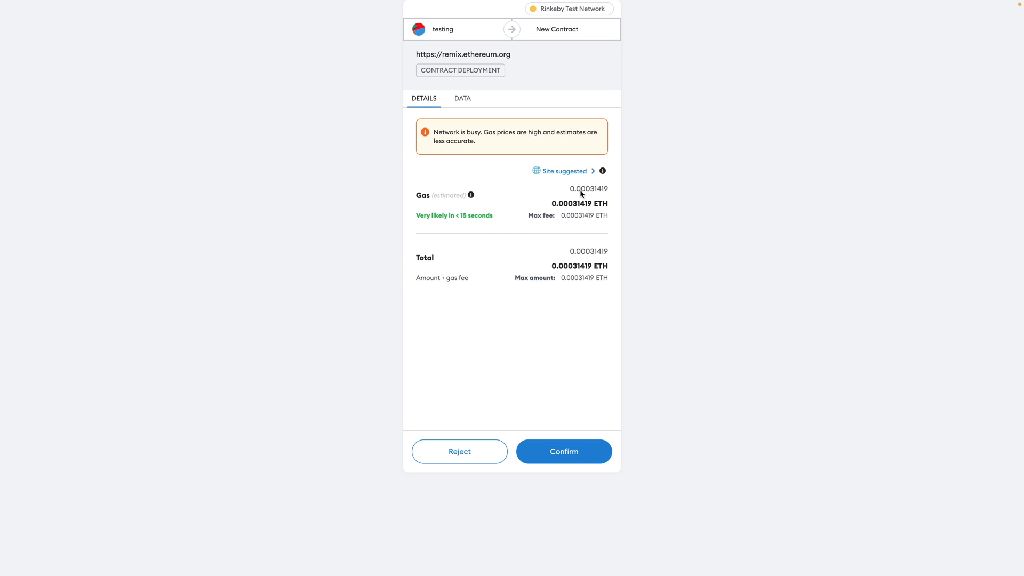
left_click(563, 451)
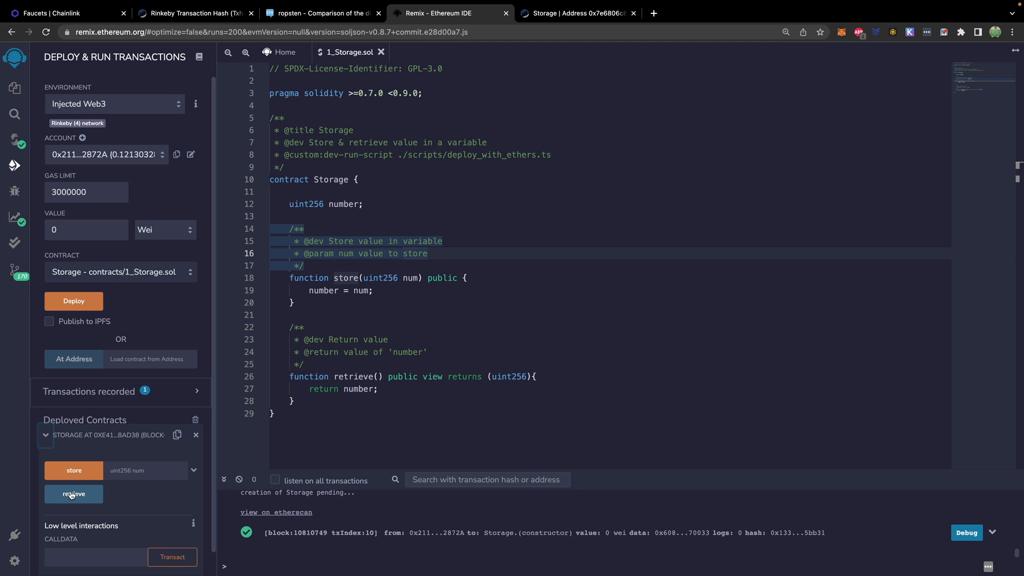
mouse_move(109, 467)
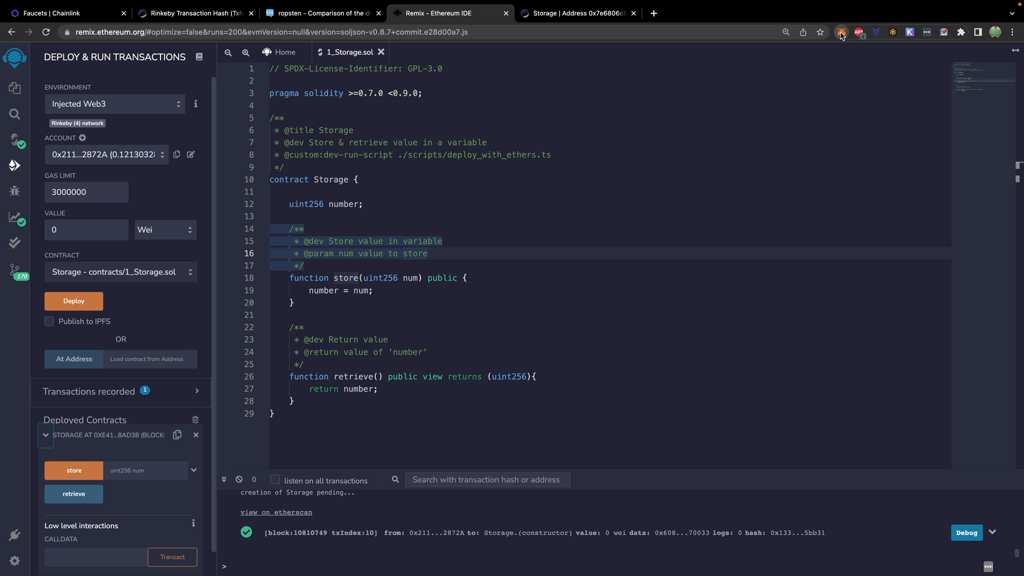
Check MetaMask's 0.1213 ETH balance and its Contract Deployment and Store activity.
left_click(842, 32)
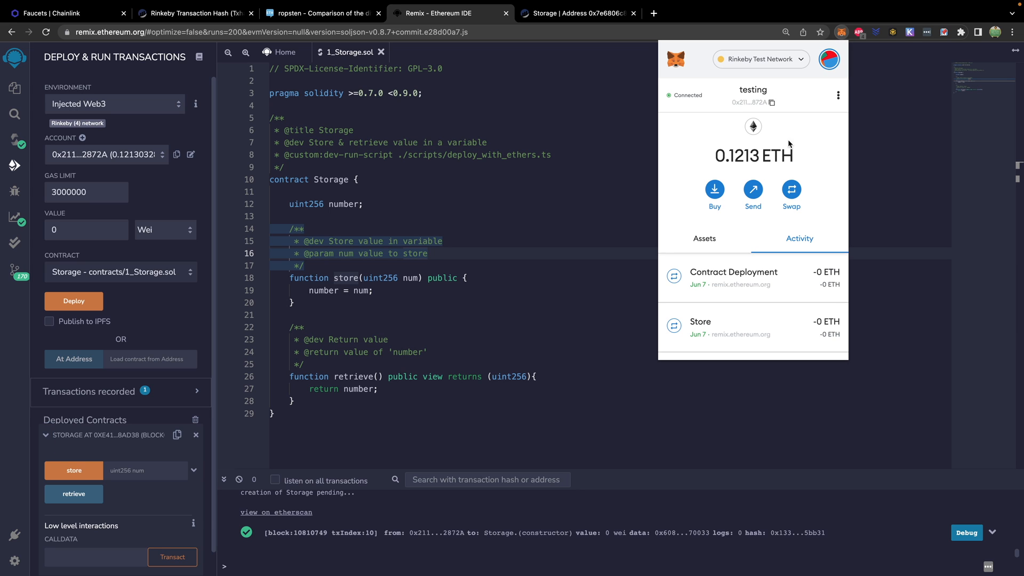
mouse_move(760, 168)
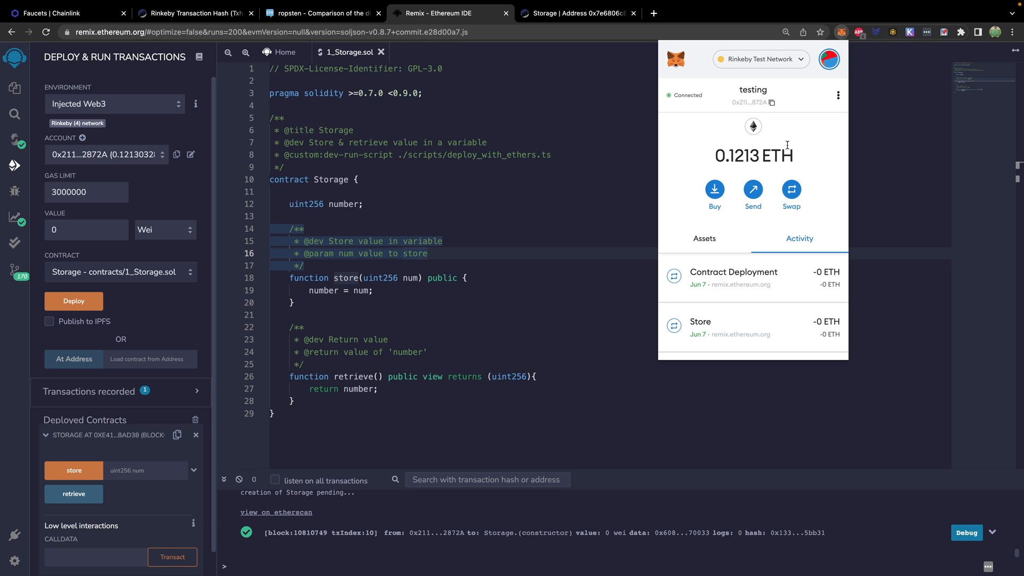
mouse_move(796, 138)
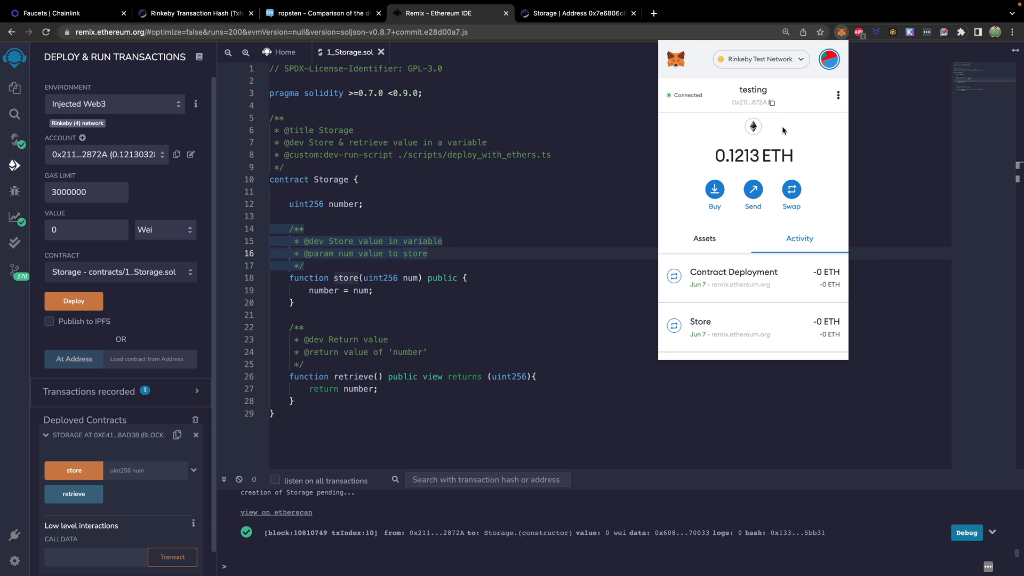
mouse_move(773, 126)
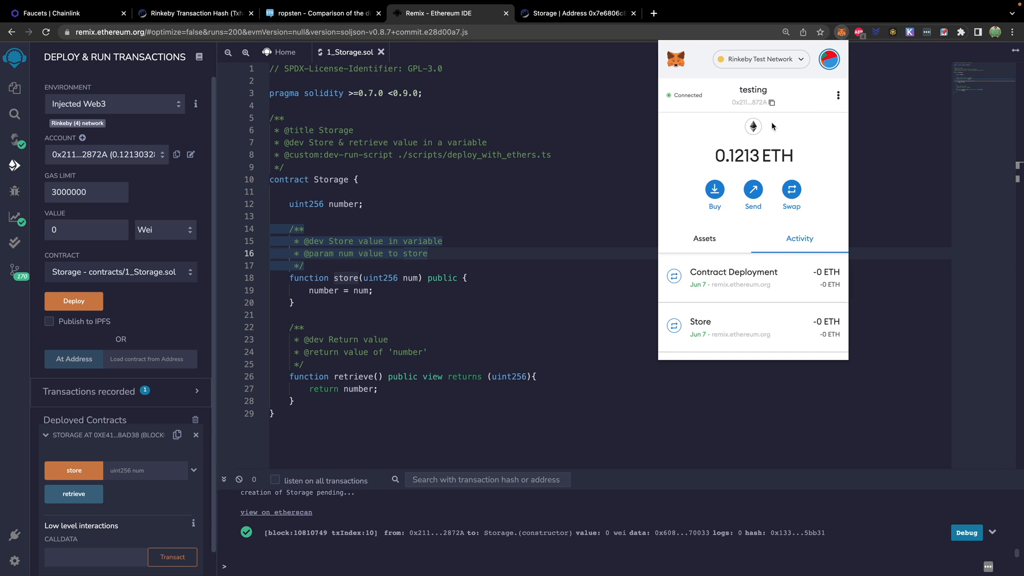
mouse_move(714, 123)
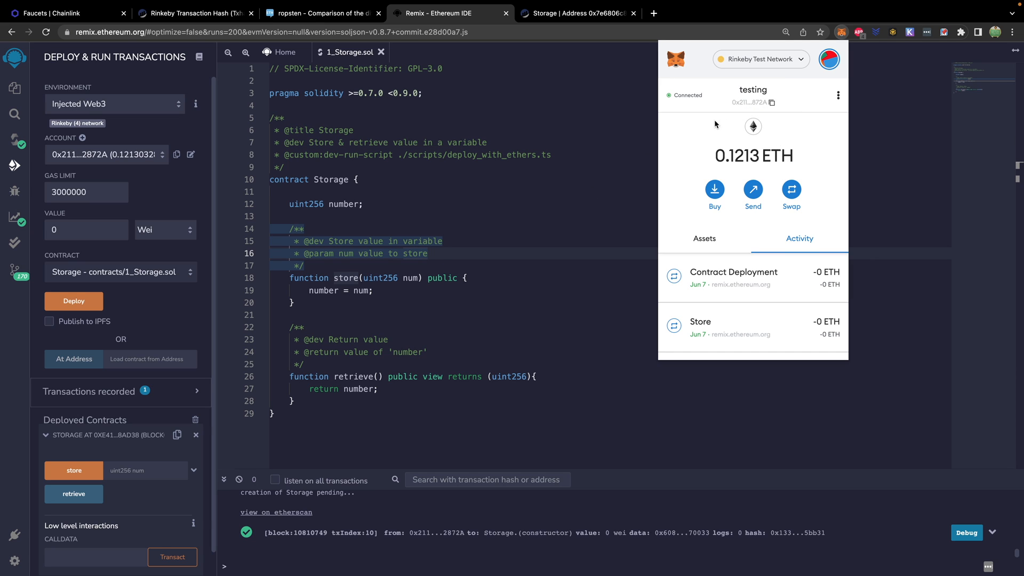
left_click(385, 305)
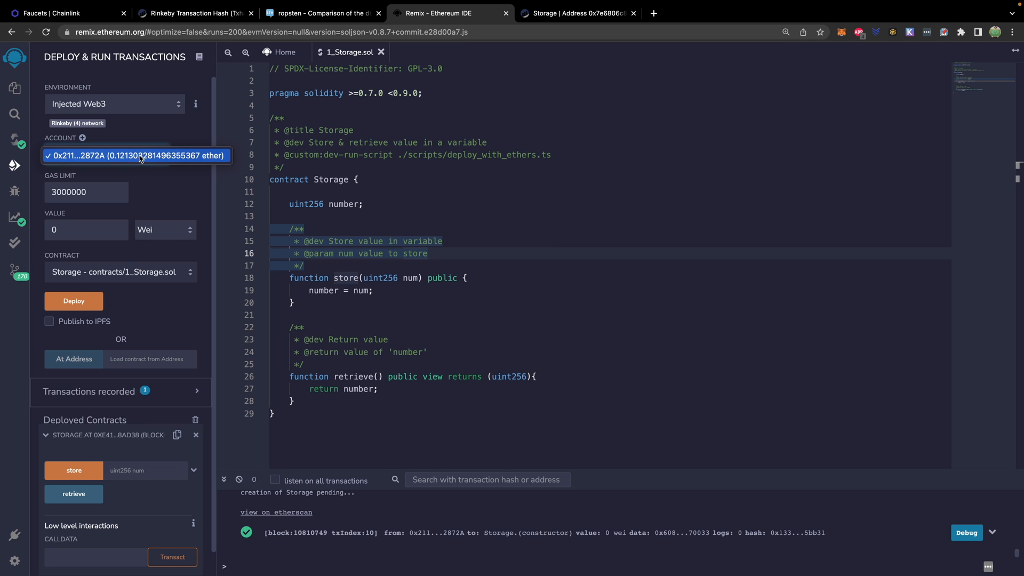
Return to JavaScript VM (London) with its first 100-ether test account.
left_click(114, 103)
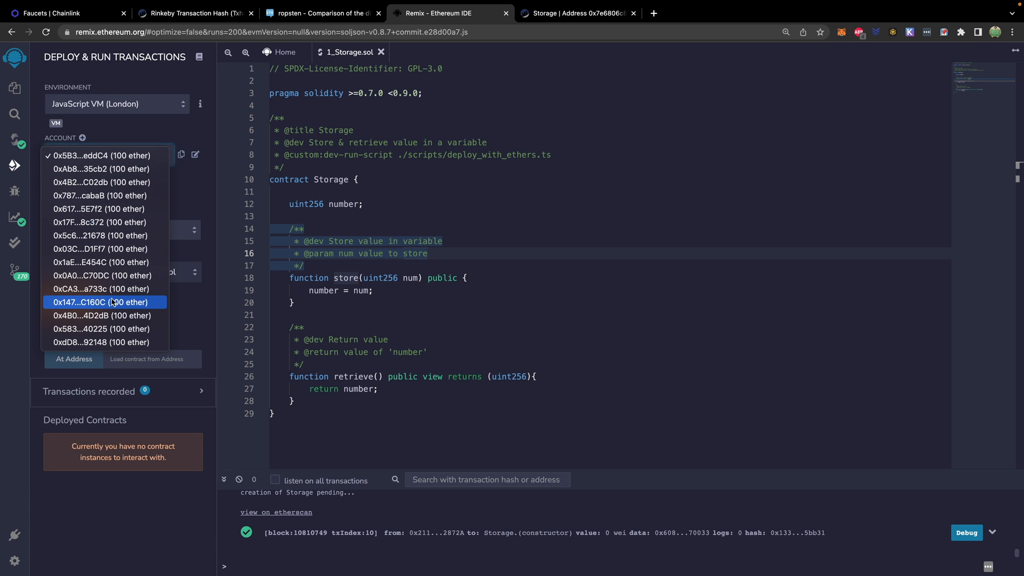
left_click(100, 155)
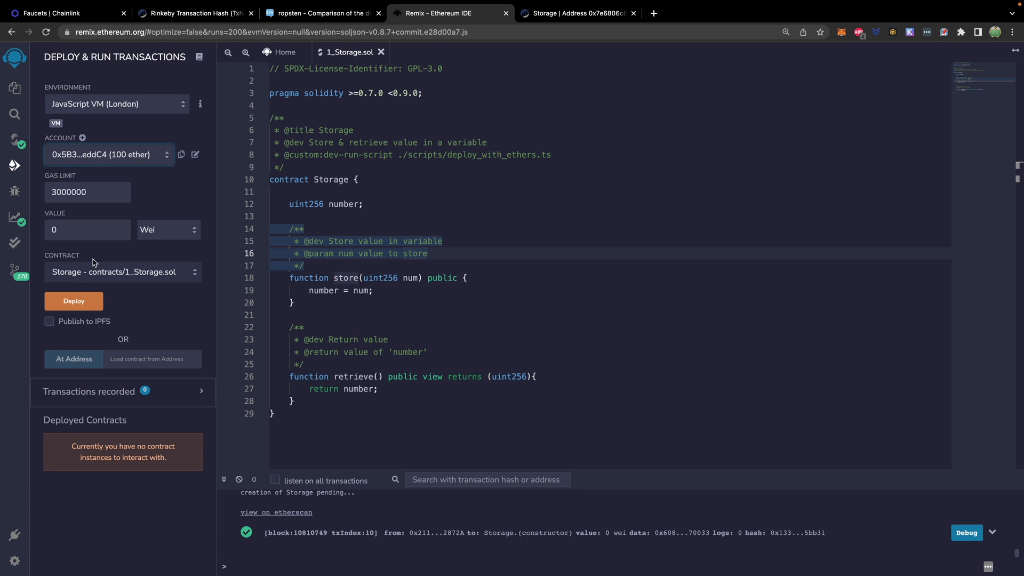
Deploy Storage on the VM, store 500 and retrieve 500 back.
left_click(73, 301)
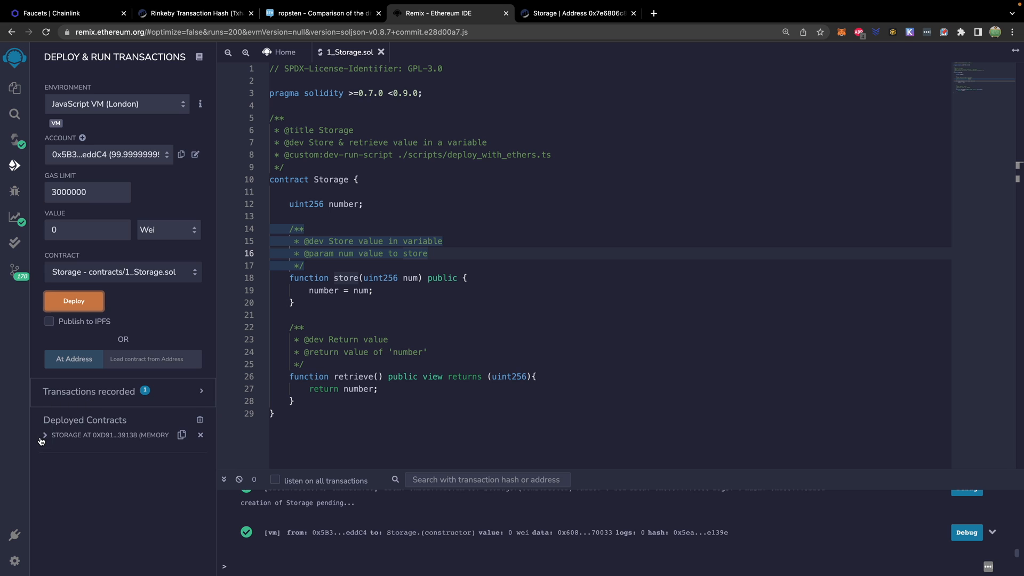
left_click(44, 434)
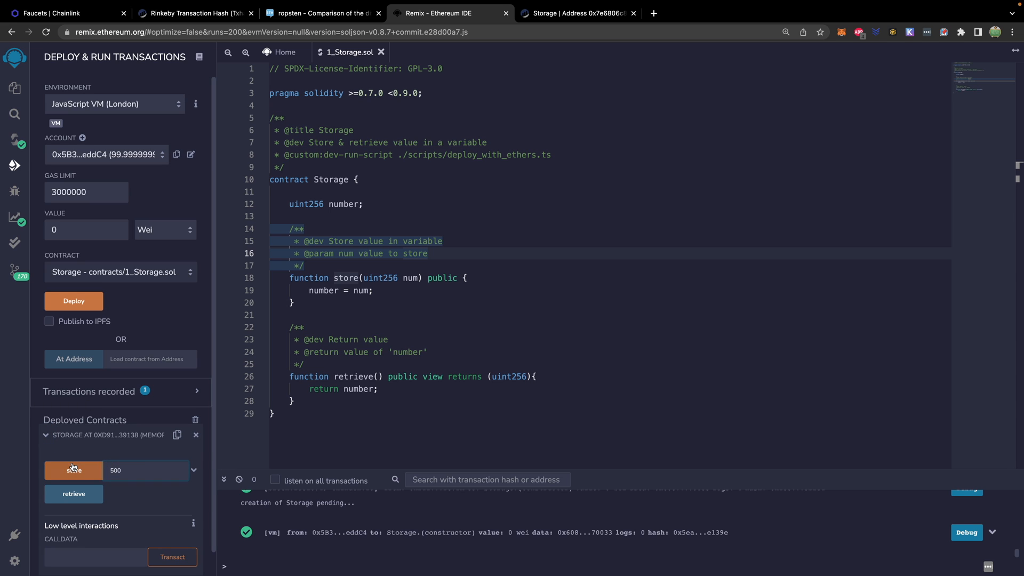
left_click(74, 471)
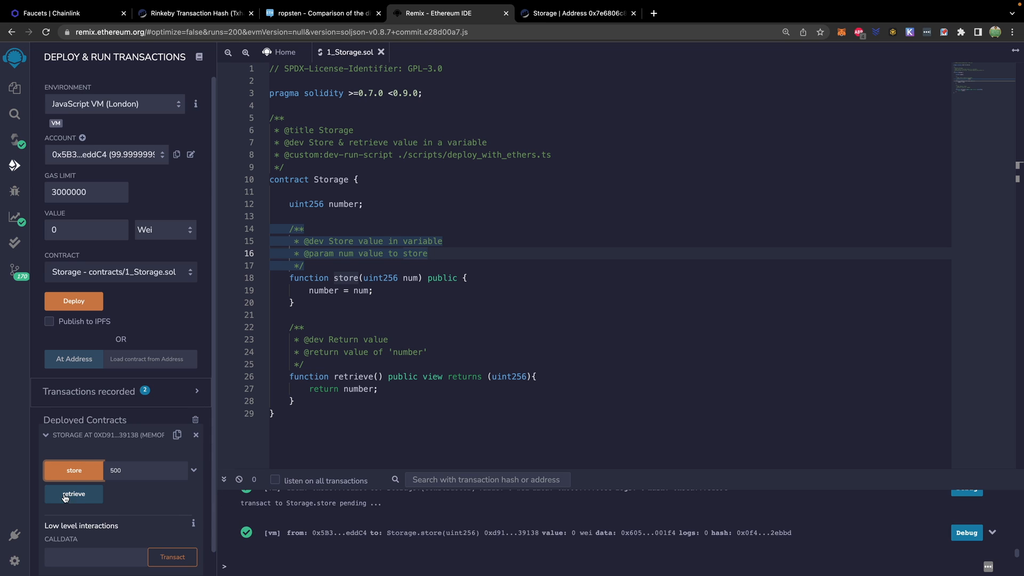
left_click(73, 494)
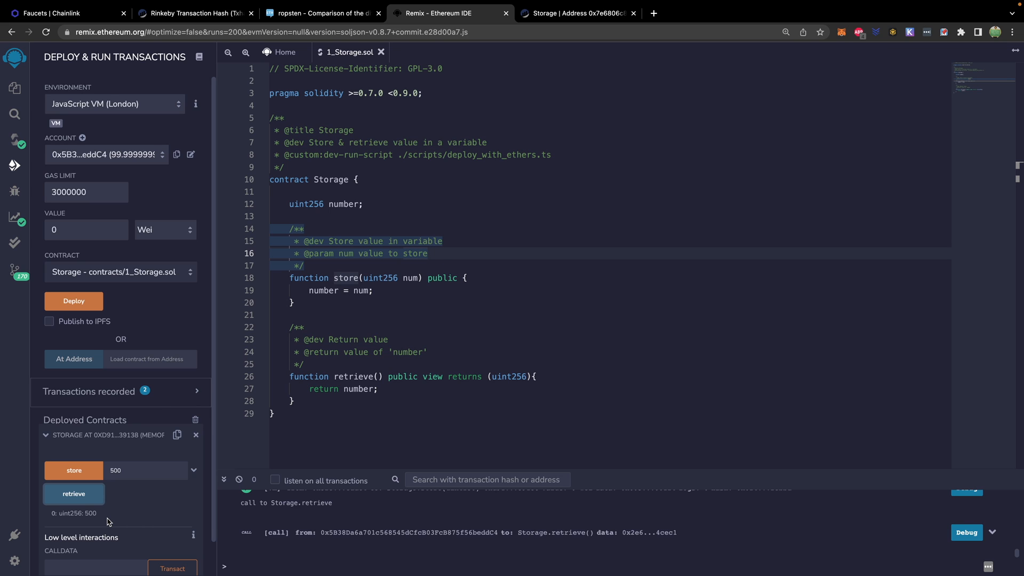
mouse_move(138, 269)
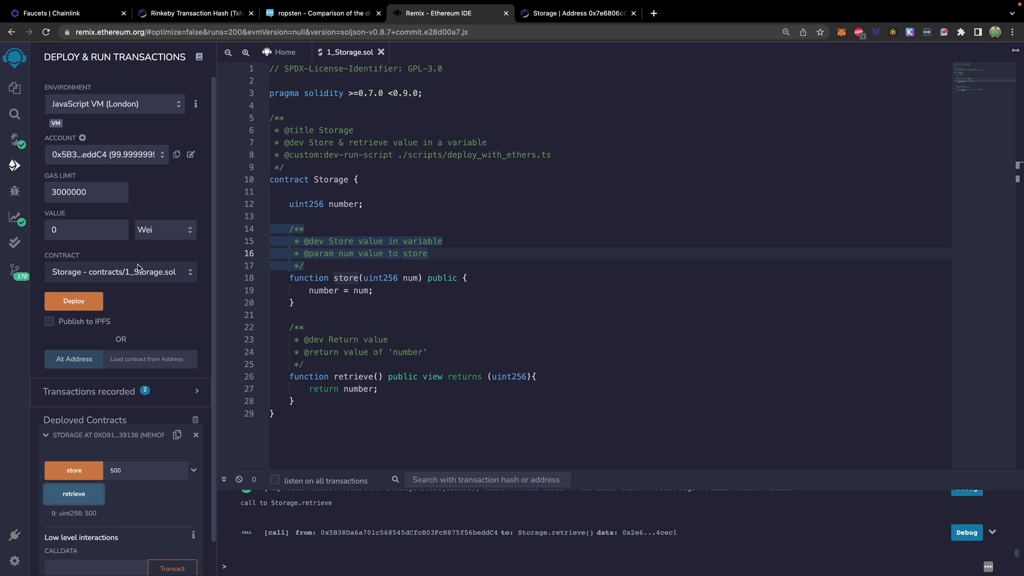
Store 50010 in the contract and check the account balance reduced by gas.
left_click(104, 154)
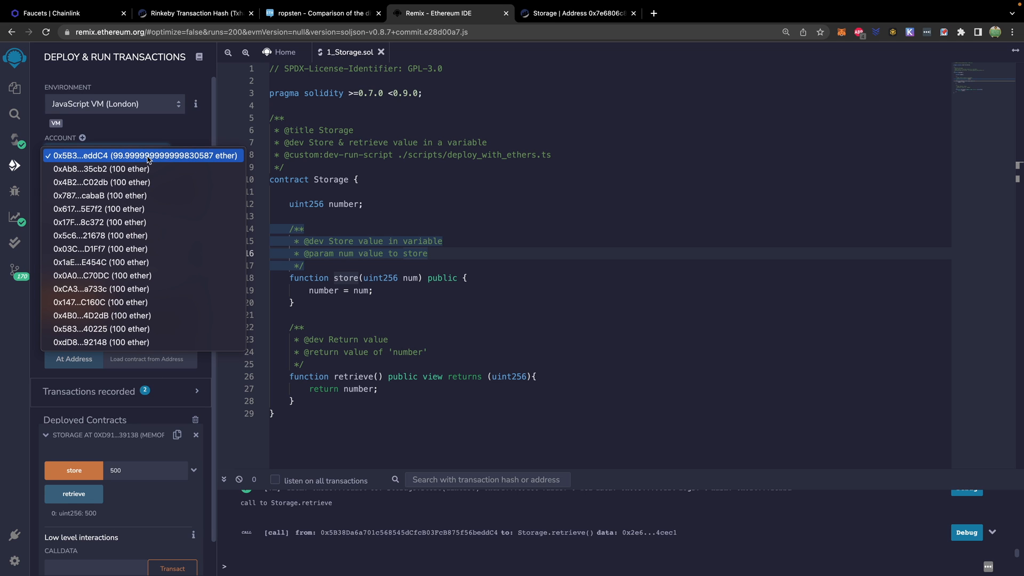
mouse_move(195, 161)
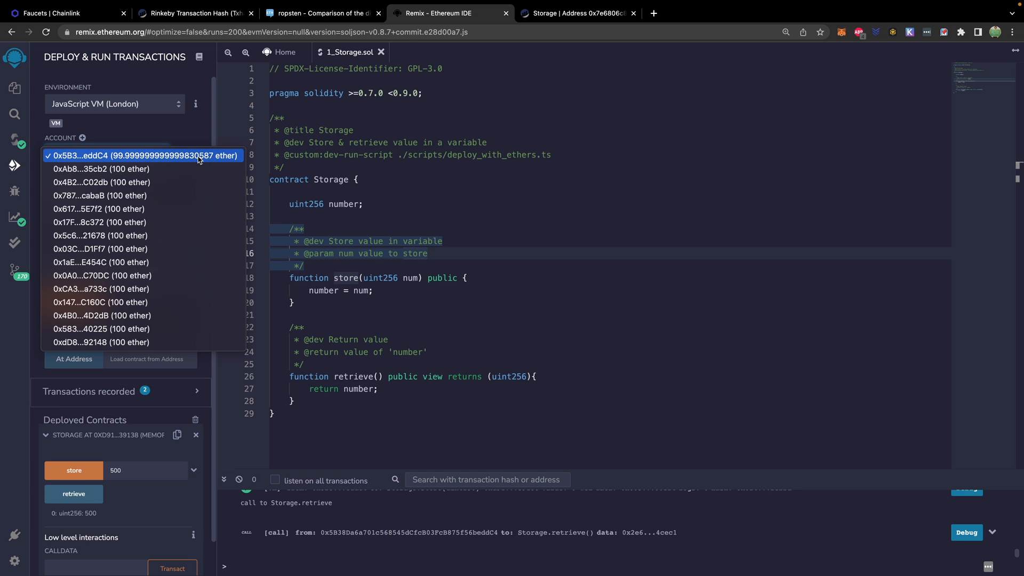
mouse_move(206, 164)
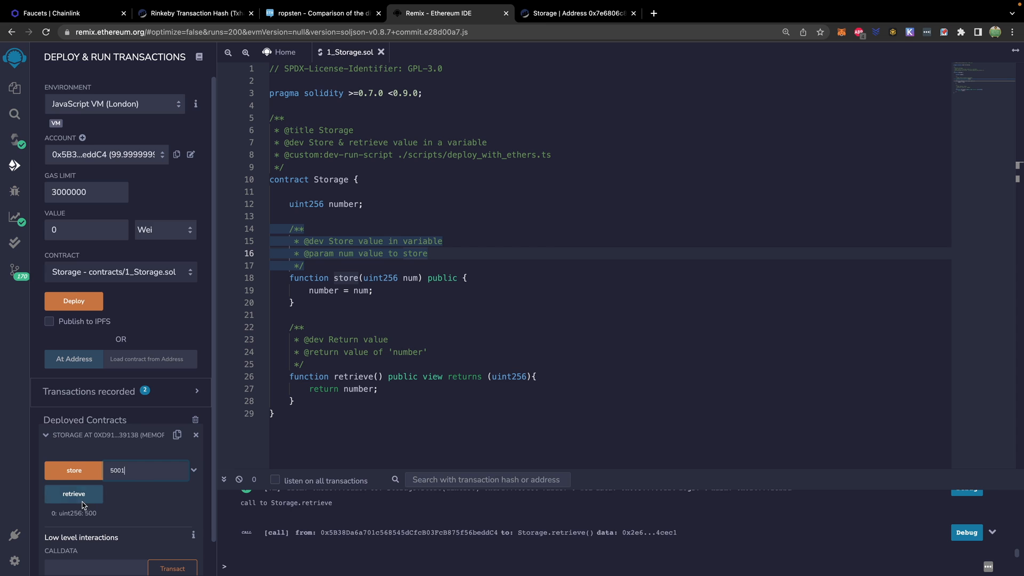
left_click(73, 470)
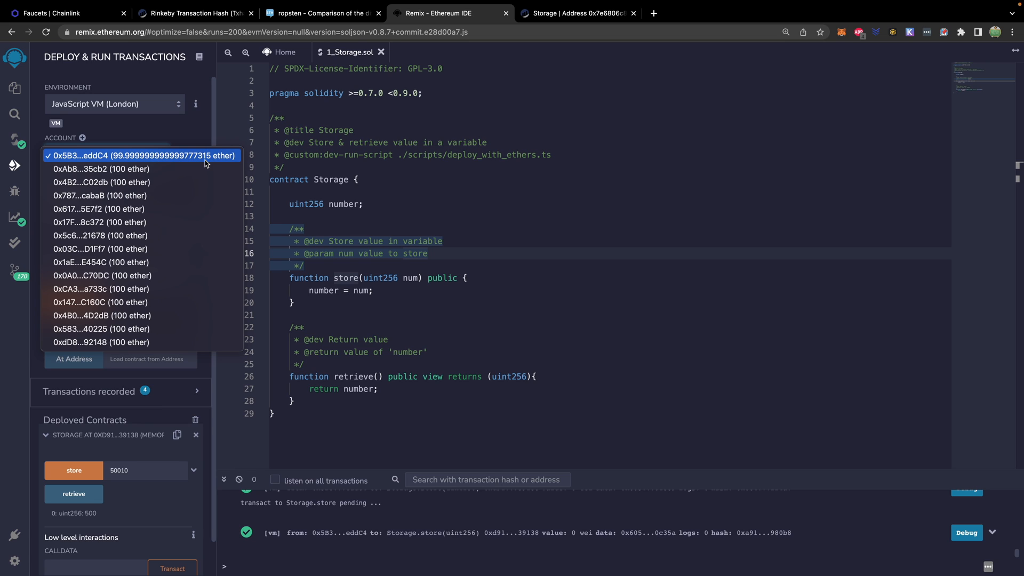
mouse_move(208, 160)
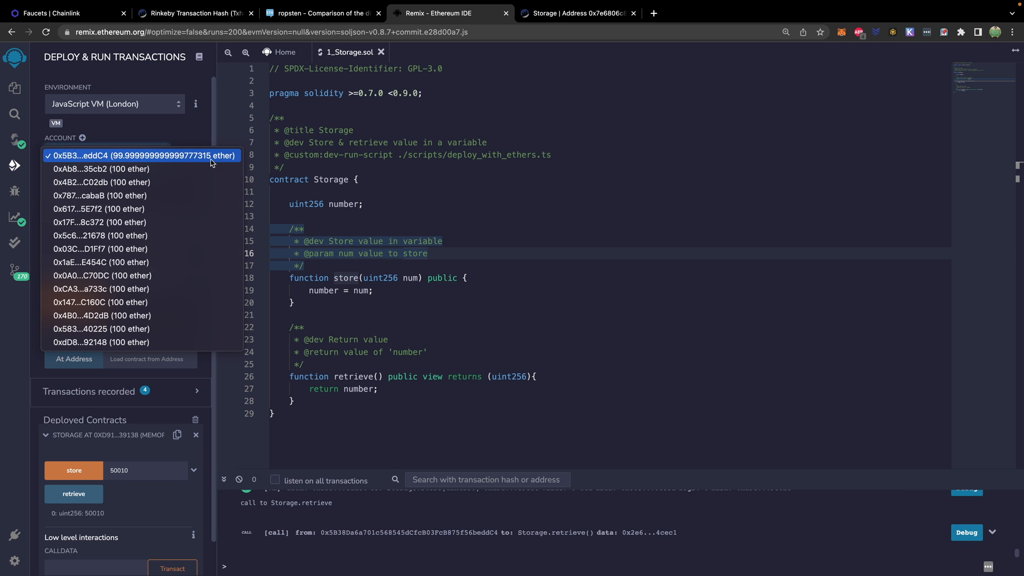
left_click(141, 156)
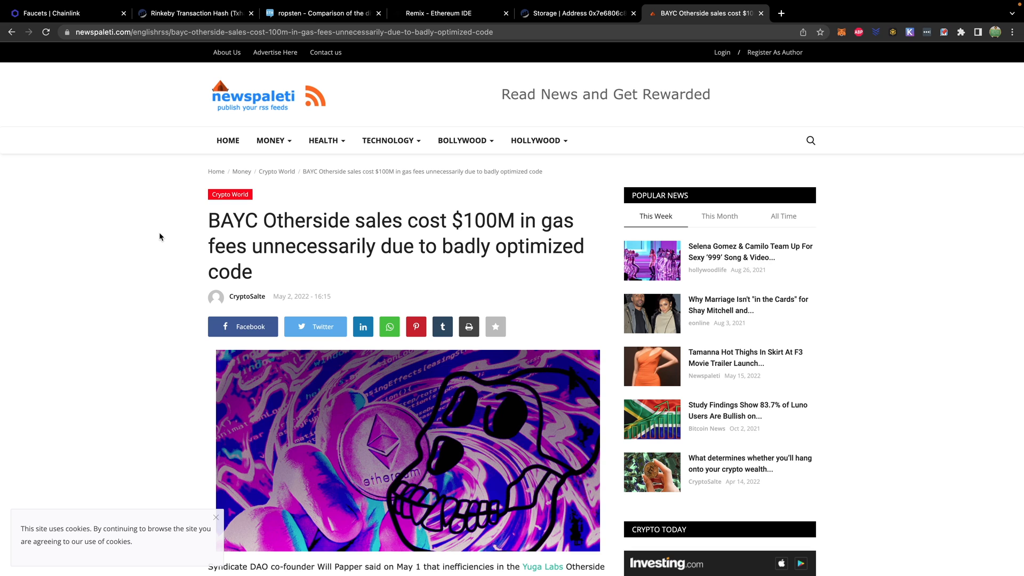
Scroll through the BAYC Otherside $100M gas-fee article to its closing quote.
scroll("down", 3)
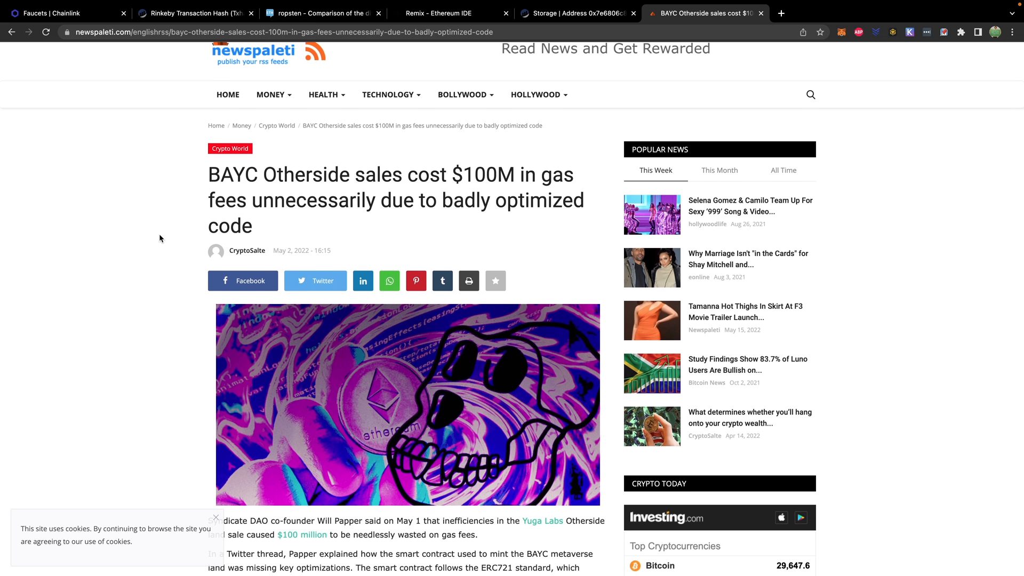
scroll("down", 3)
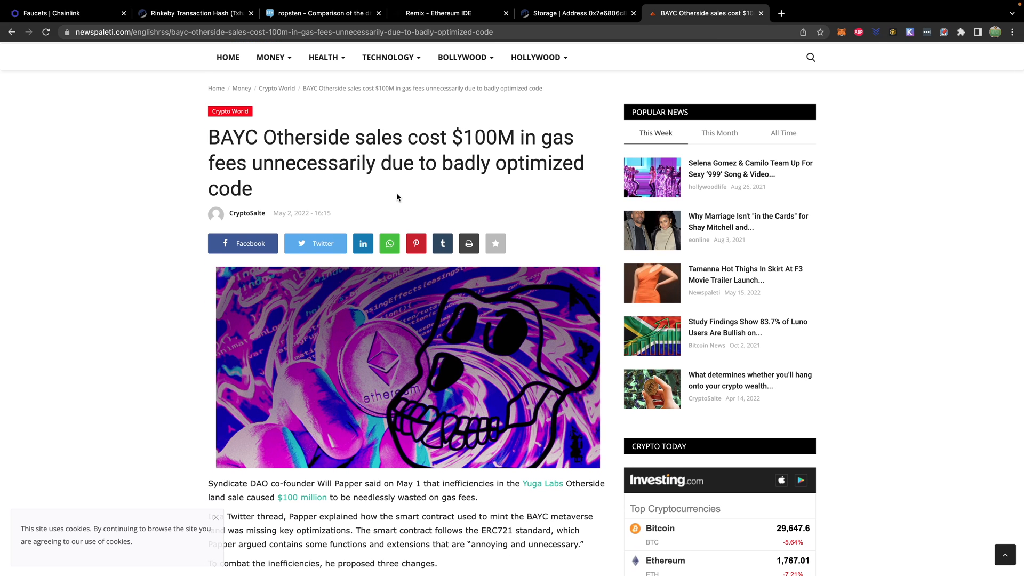
mouse_move(265, 138)
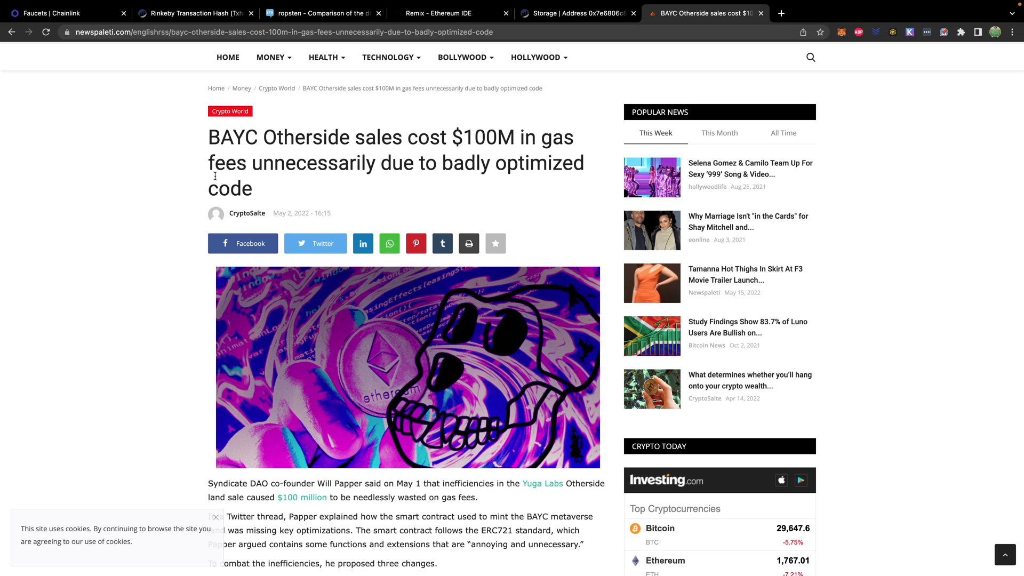
scroll("down", 3)
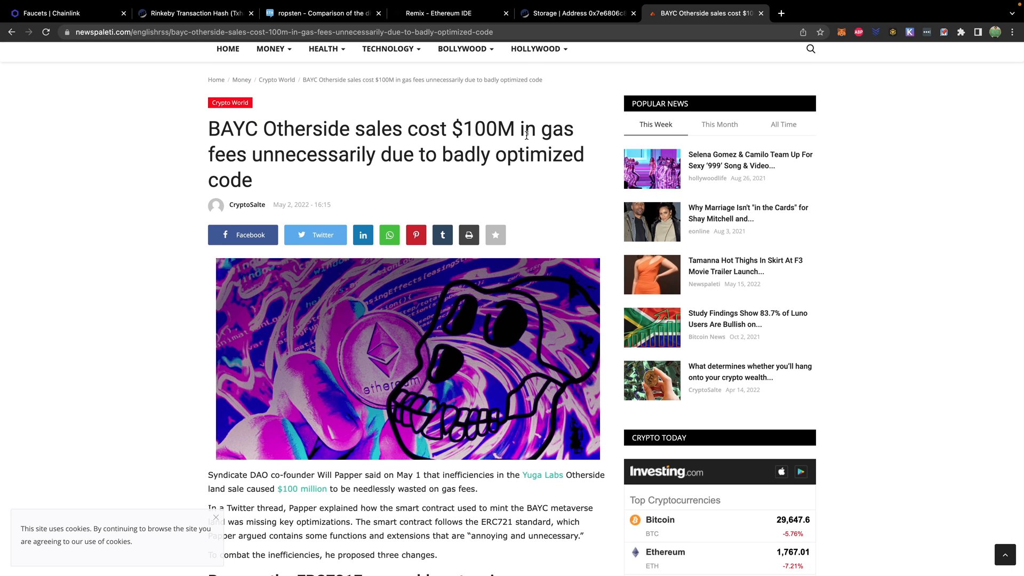
mouse_move(319, 183)
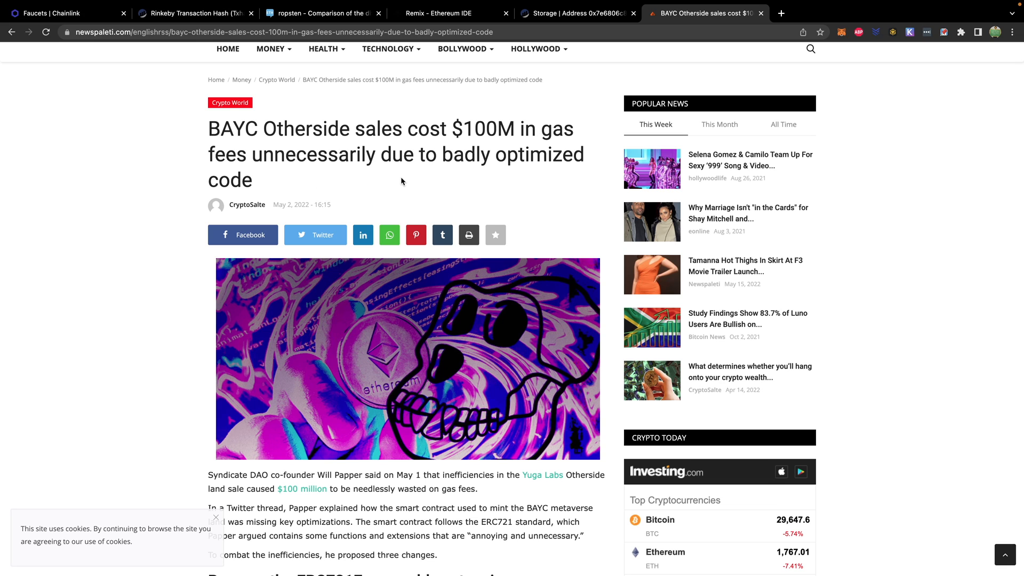
mouse_move(188, 225)
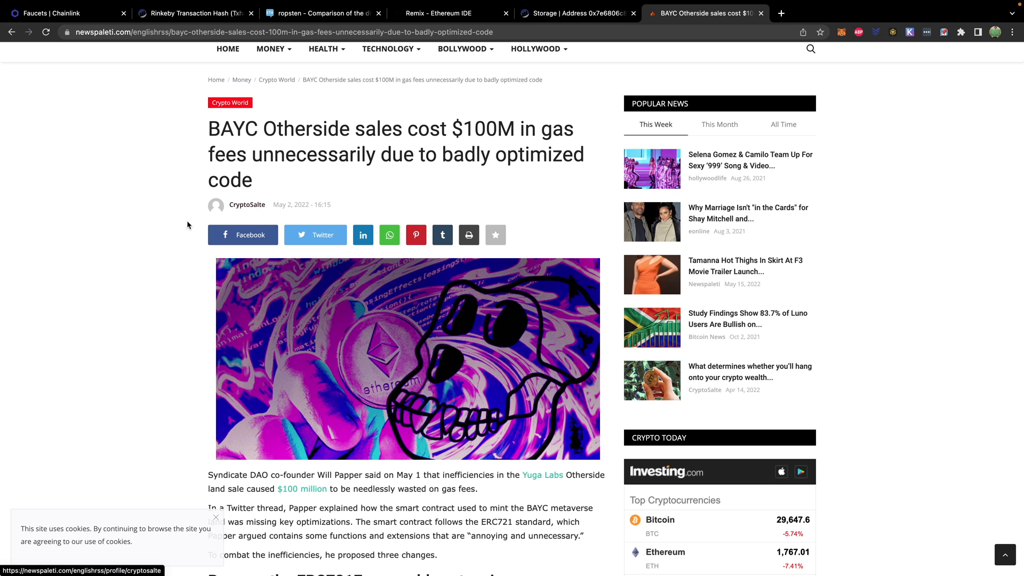
mouse_move(174, 255)
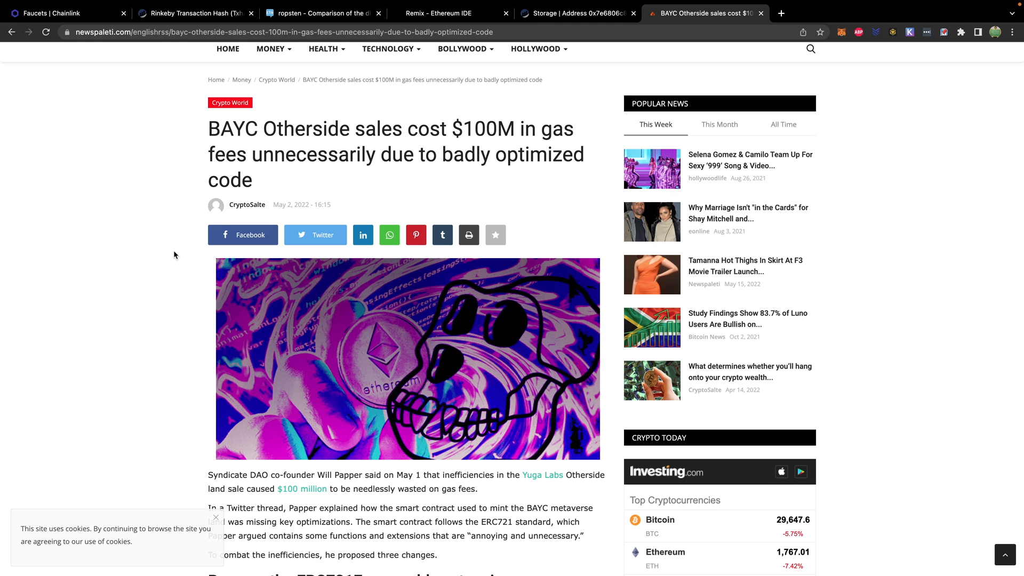
scroll("down", 3)
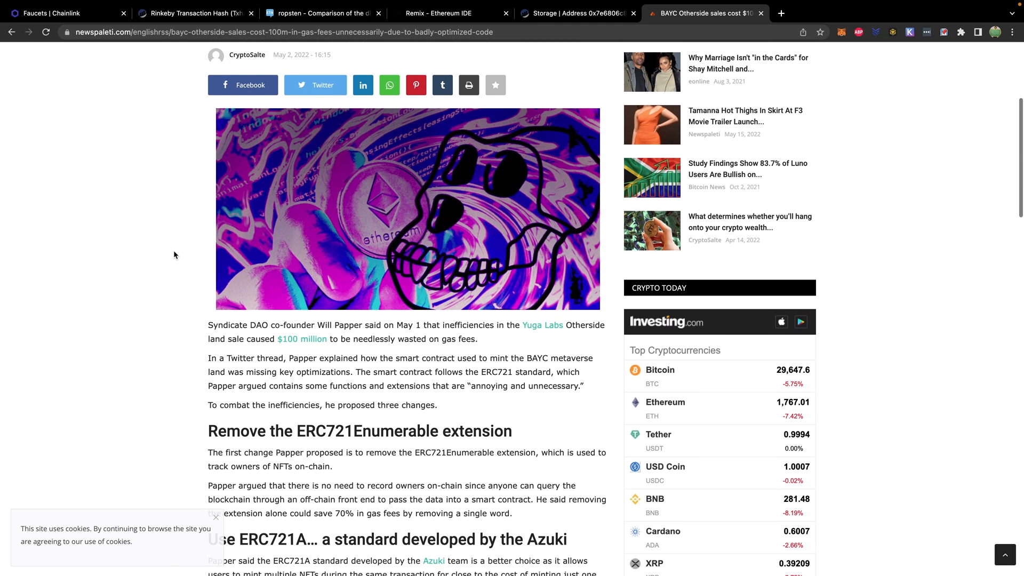
scroll("down", 3)
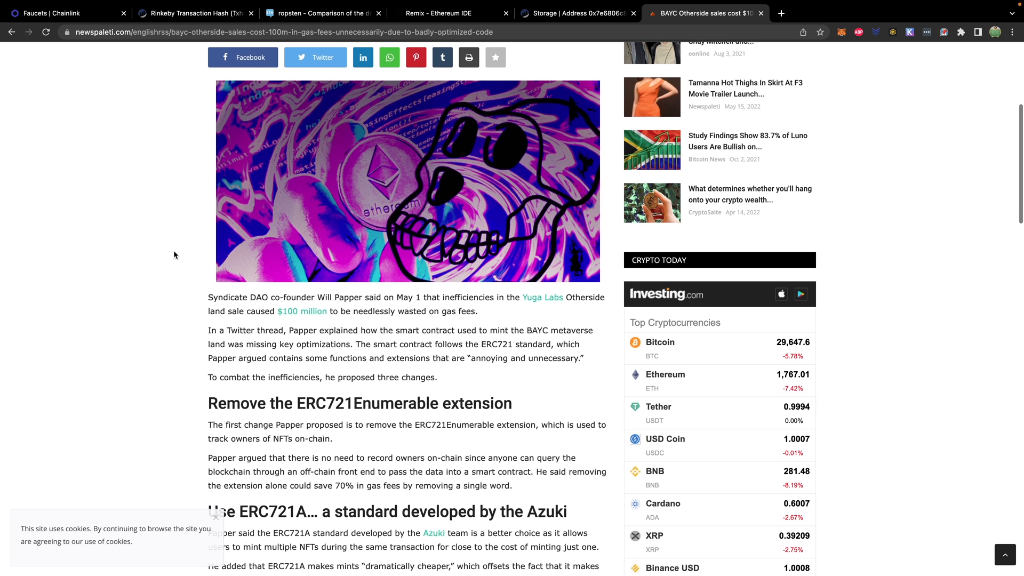
scroll("down", 3)
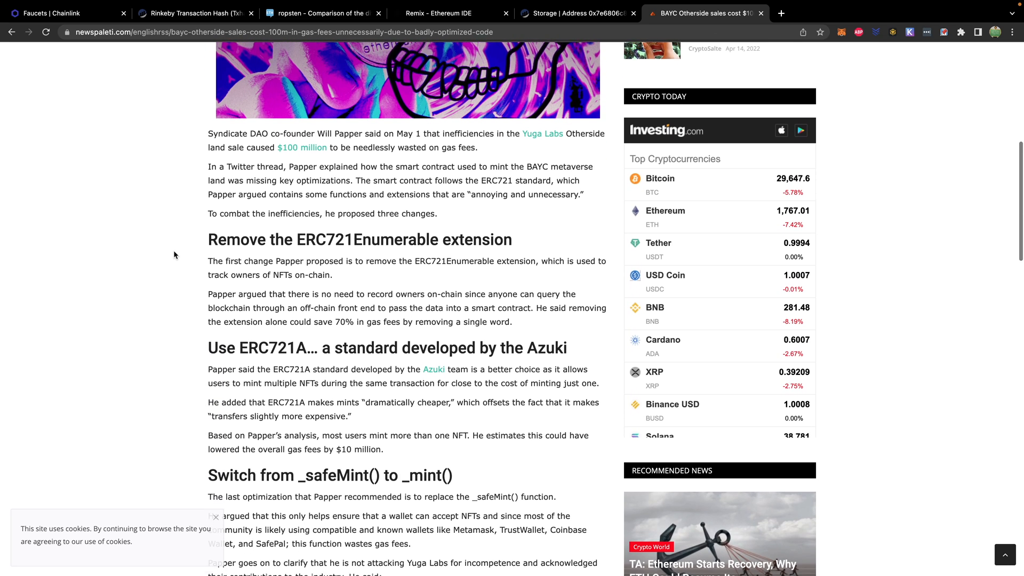
scroll("down", 3)
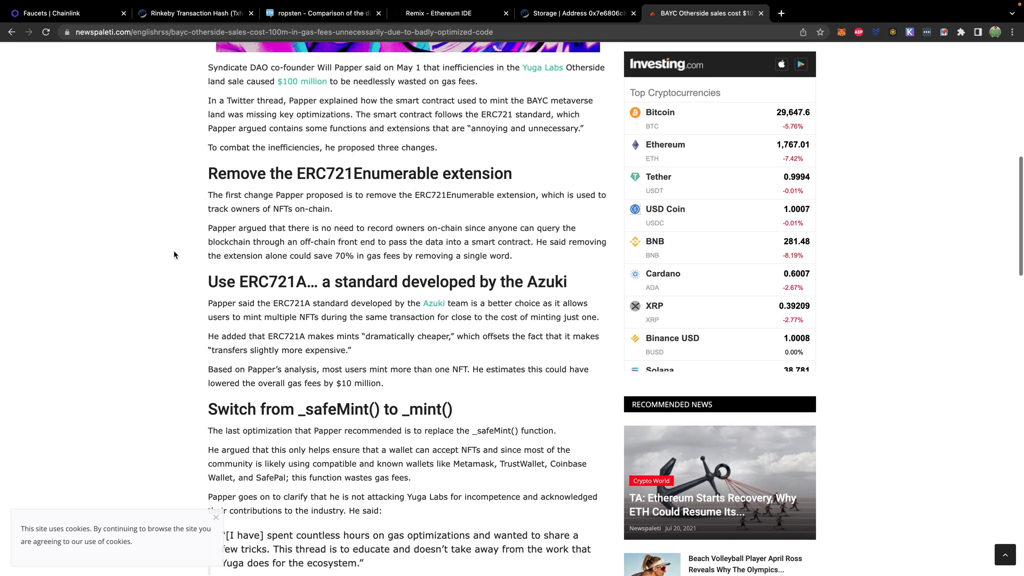
scroll("down", 3)
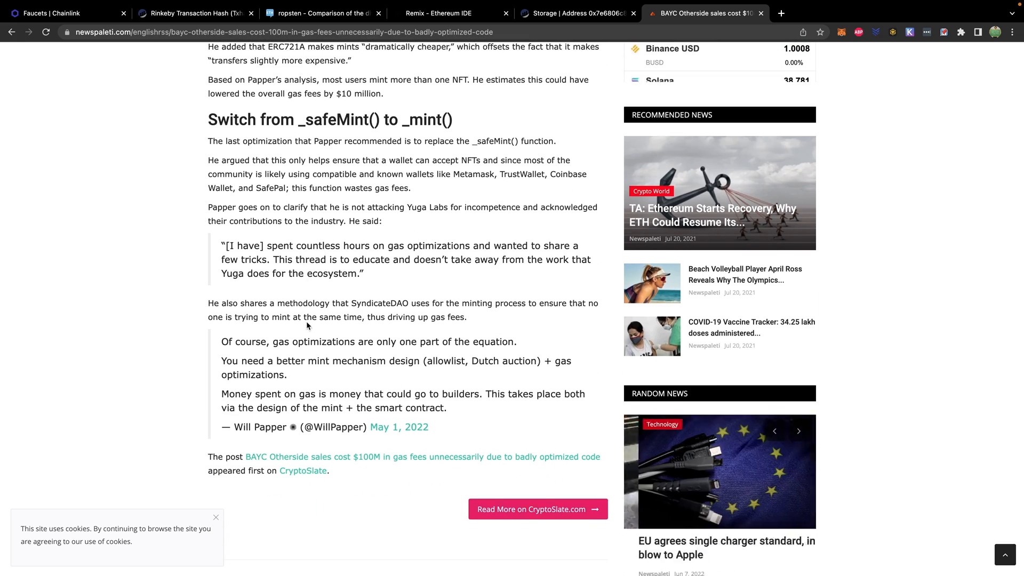